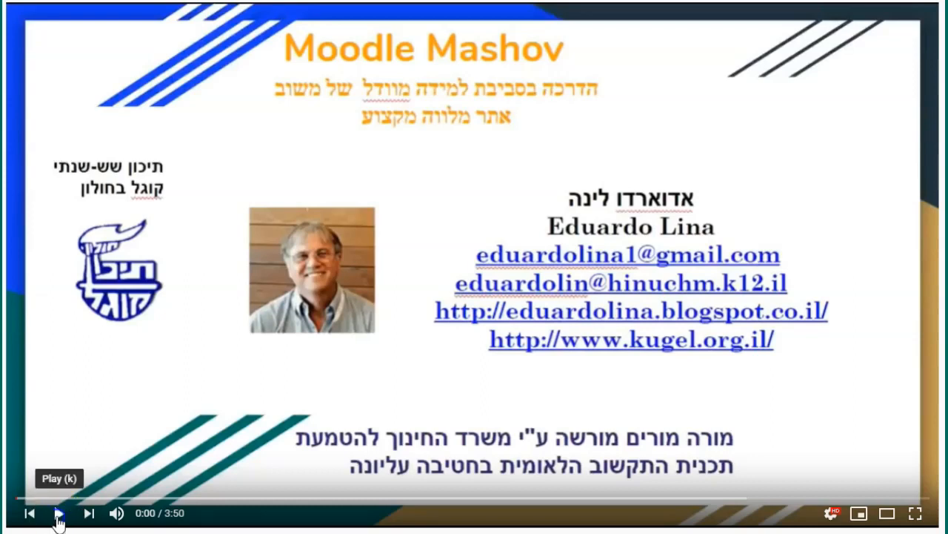
Step: Start playing the Moodle Mashov tutorial video in YouTube
click(58, 513)
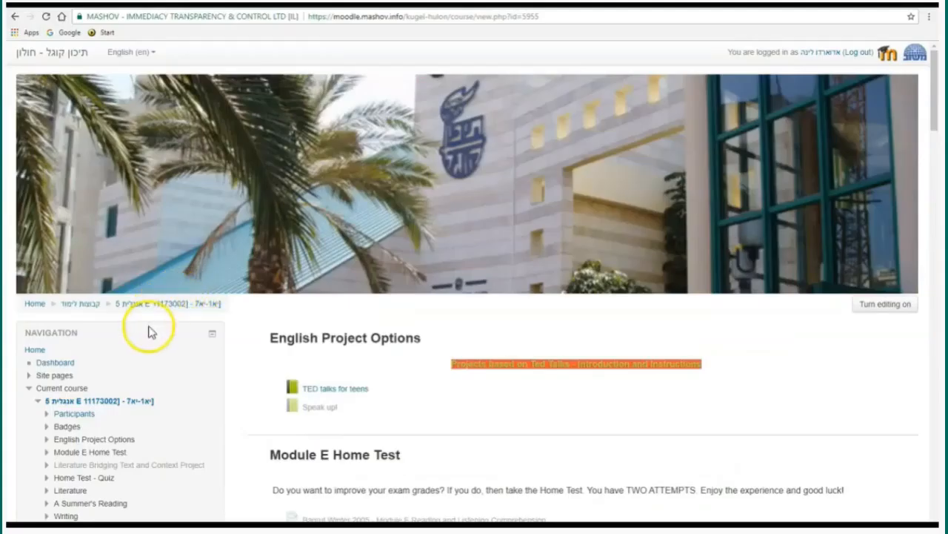
Step: Open the 'Module e - Feeling Down and Listening Comprehension' quiz from the Module E Home Test section
scroll(down, 3)
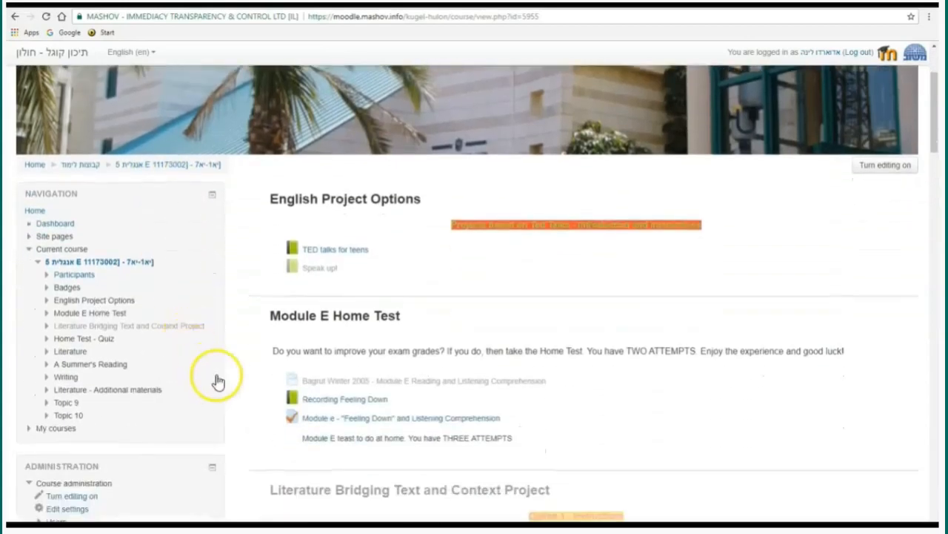
click(344, 399)
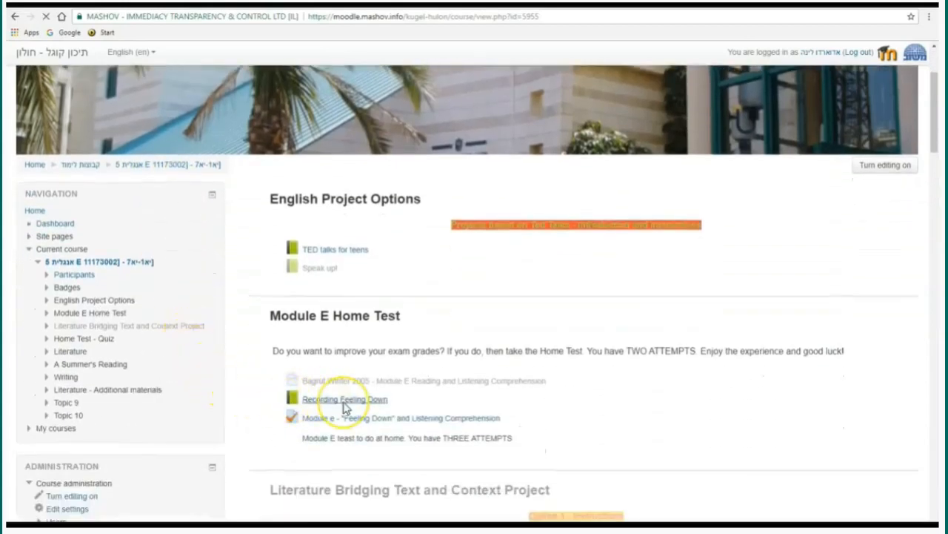
click(344, 398)
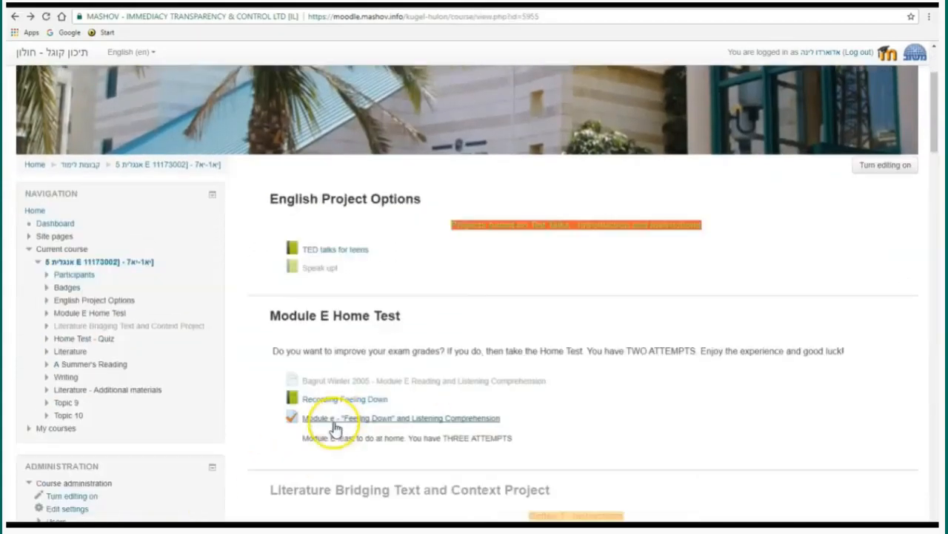
click(401, 418)
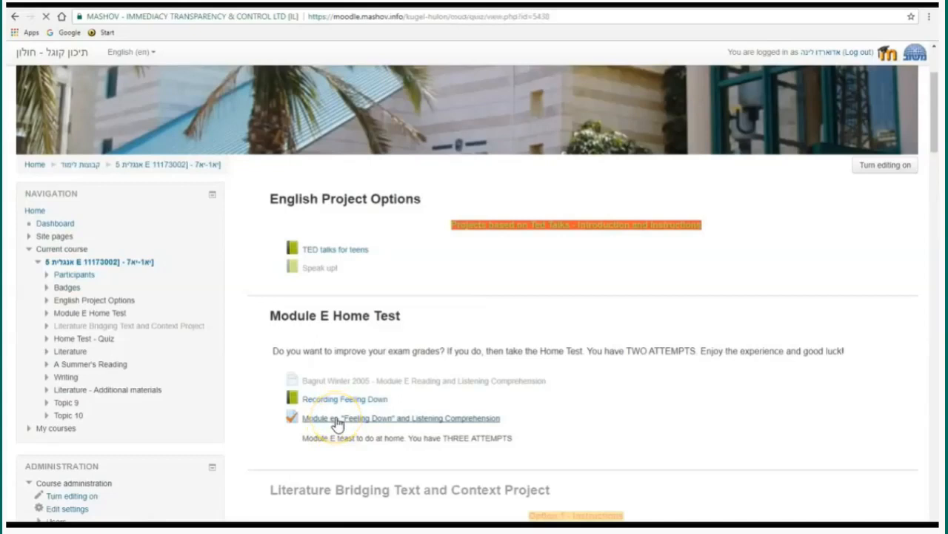
Step: Reach the Feeling Down quiz summary and follow its 'Attempts: 18' link
click(400, 418)
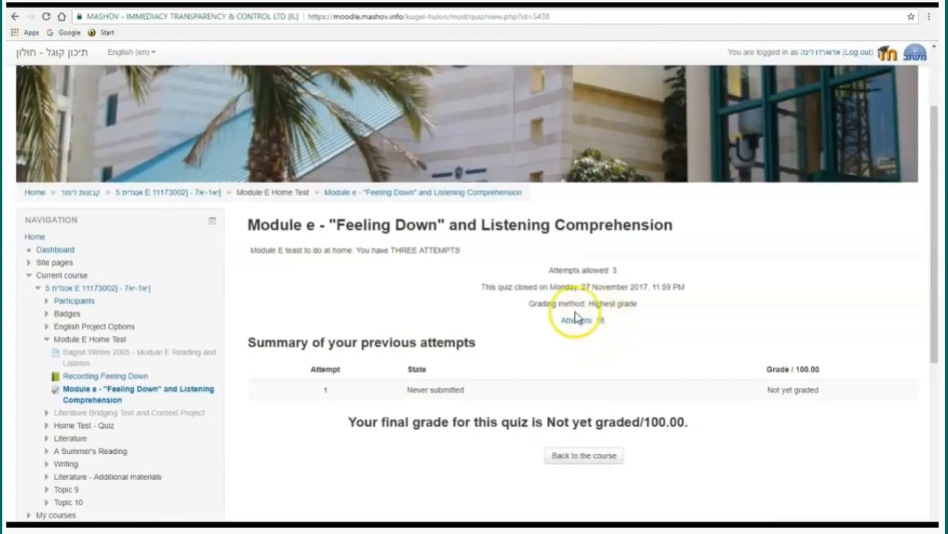
scroll(down, 3)
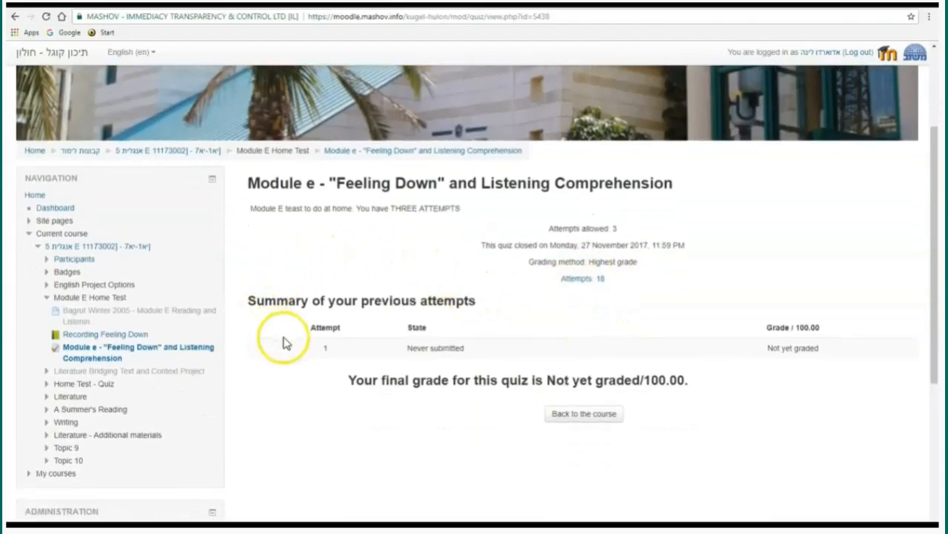
scroll(down, 3)
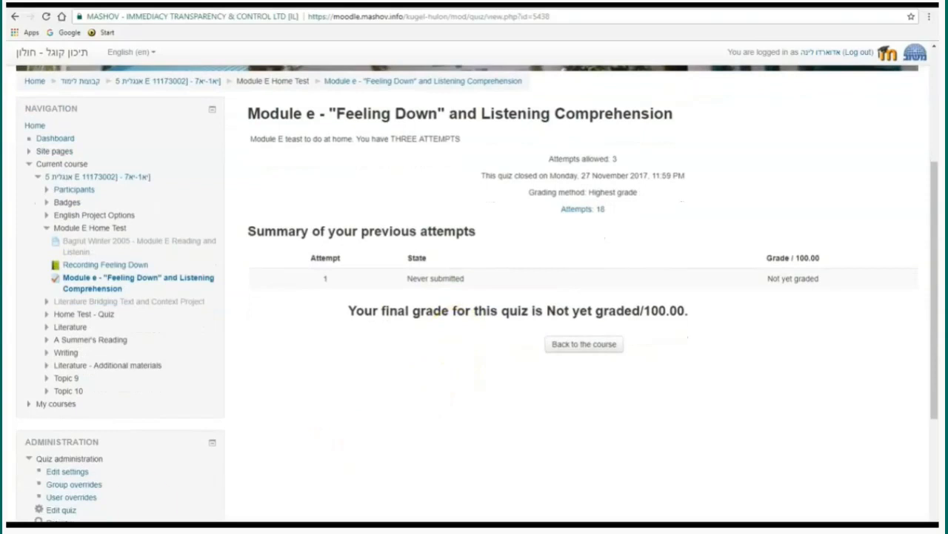
click(583, 208)
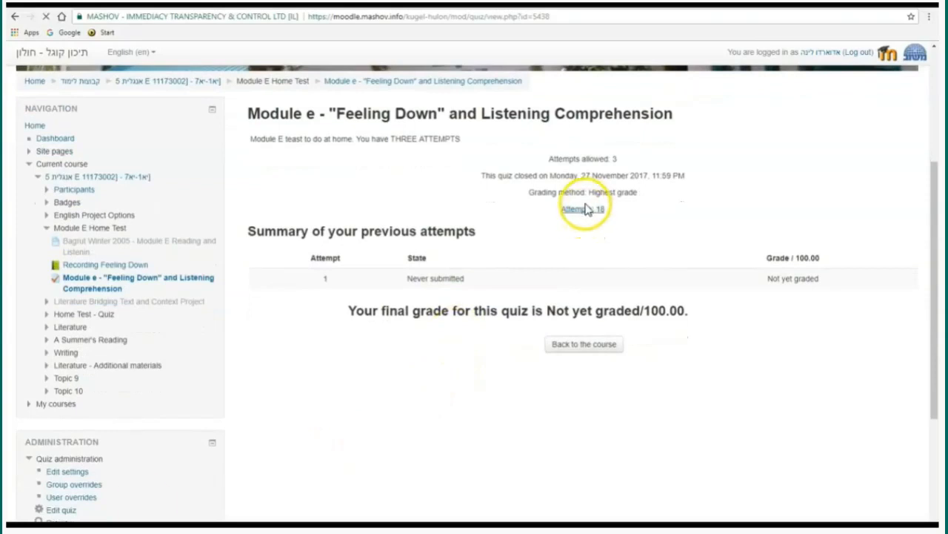
Step: Show the results report listing all 18 student attempts with grades and per-question marks
click(583, 207)
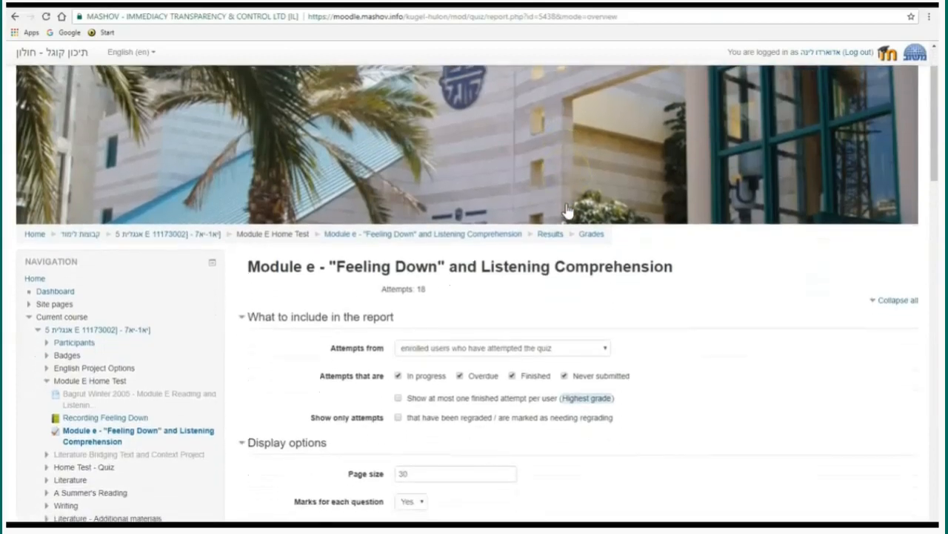
scroll(down, 3)
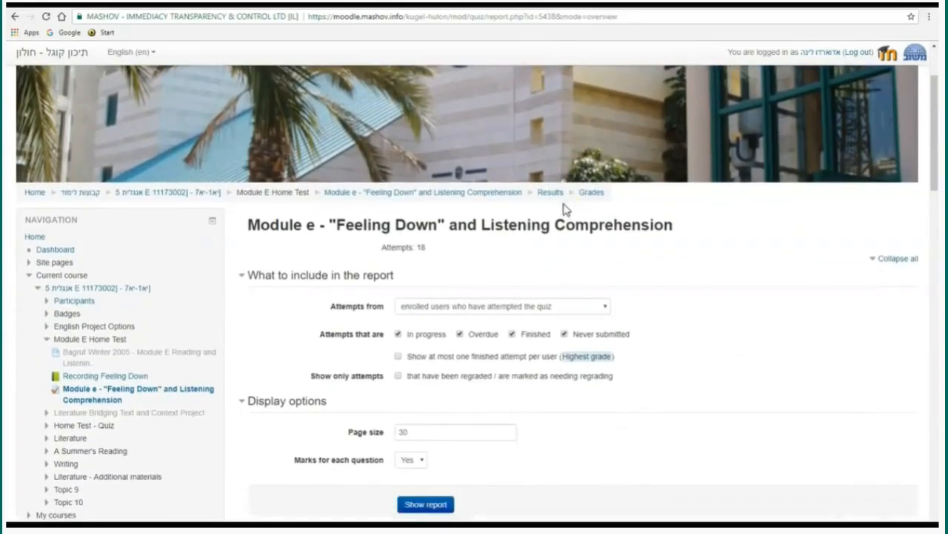
scroll(down, 3)
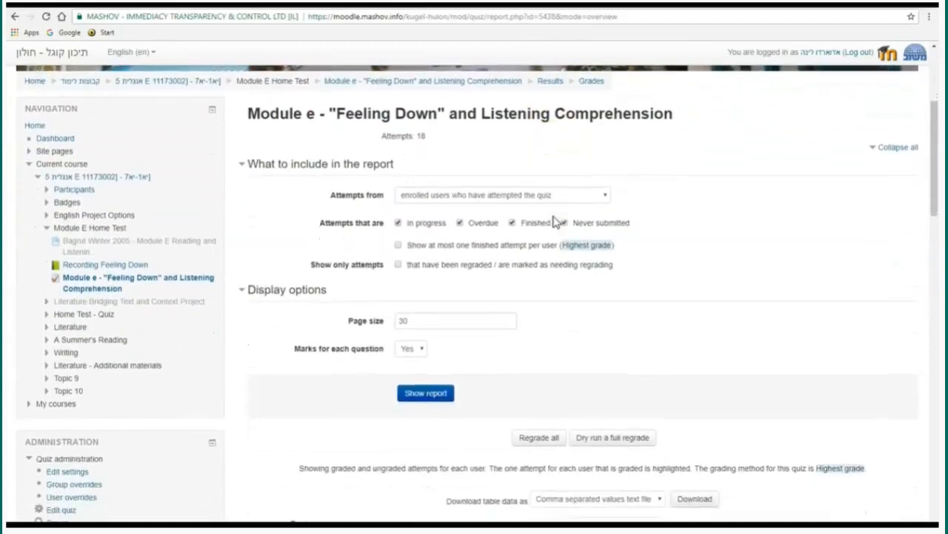
click(565, 222)
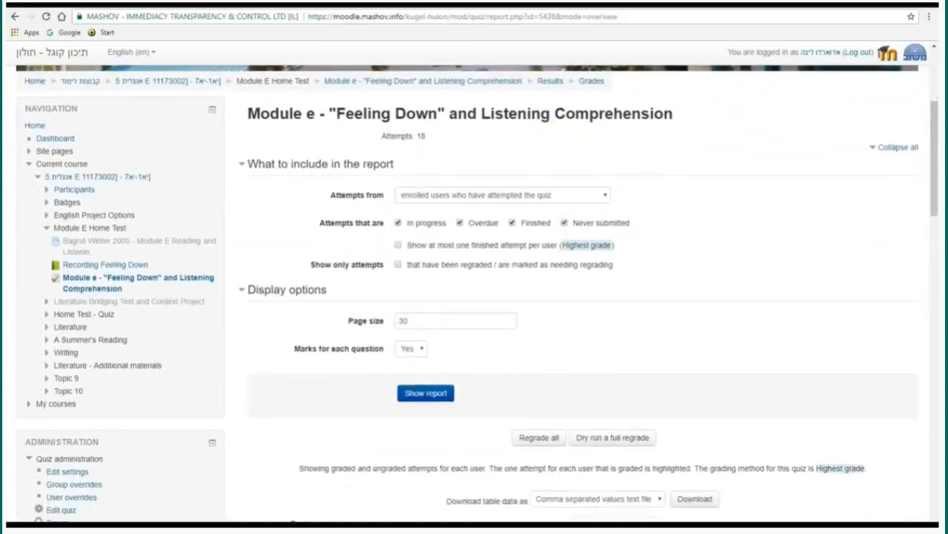
click(426, 393)
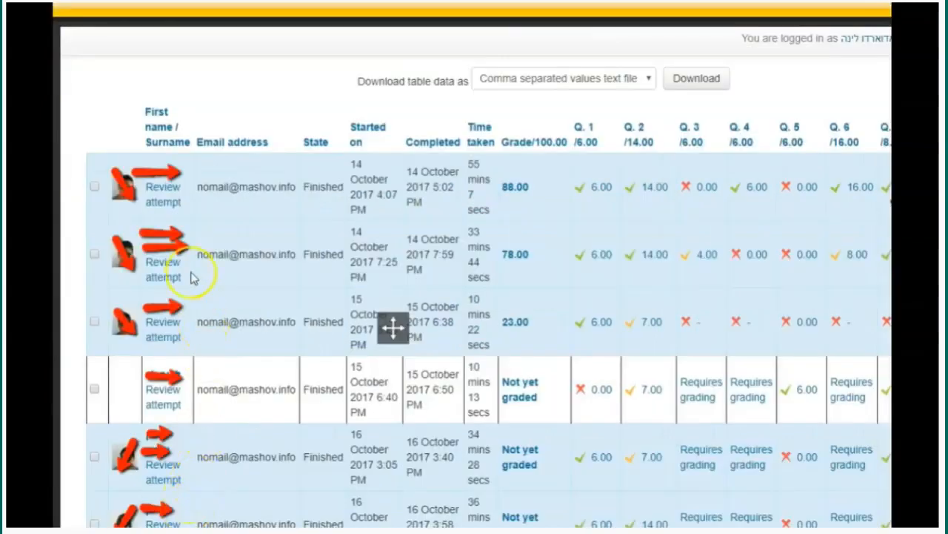
mouse_move(163, 289)
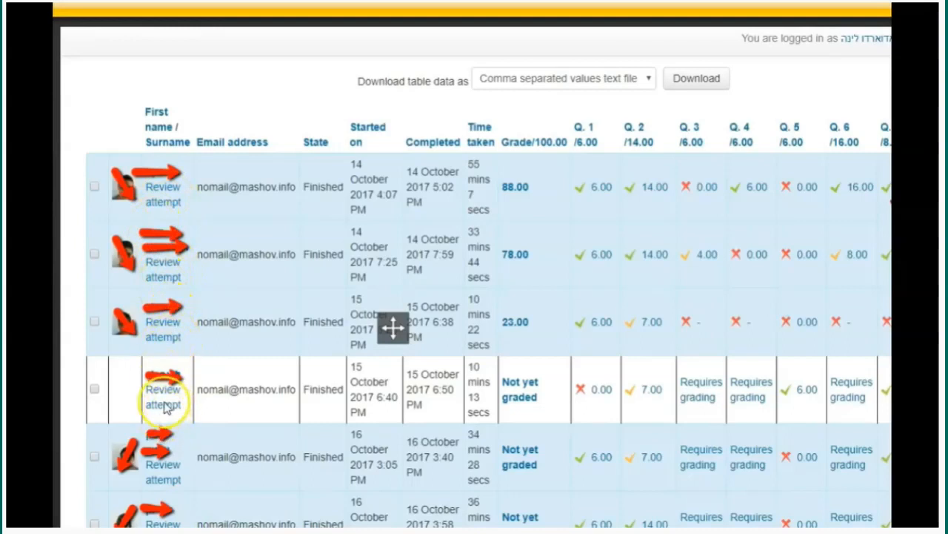
Step: Review a student attempt marked 'Not yet graded' from the results table
click(163, 397)
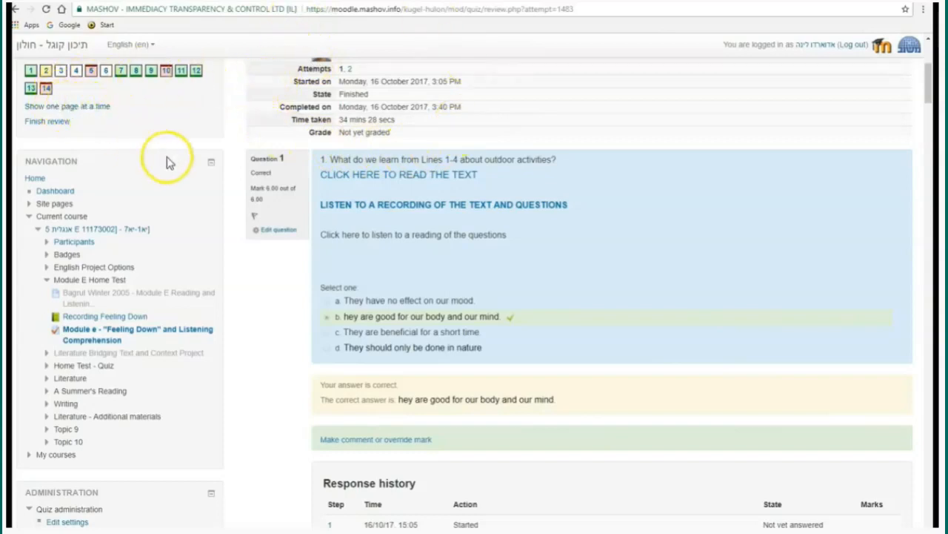
right_click(358, 175)
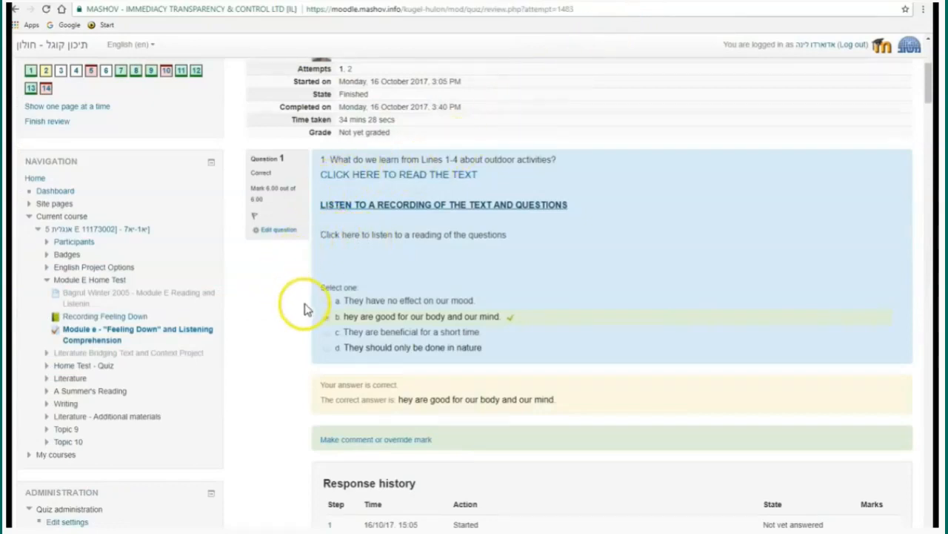
scroll(down, 3)
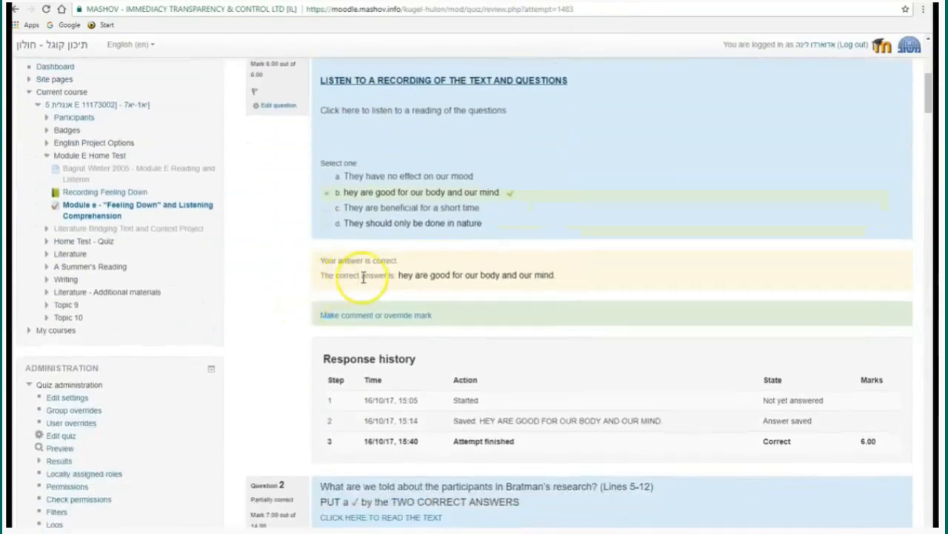
scroll(down, 3)
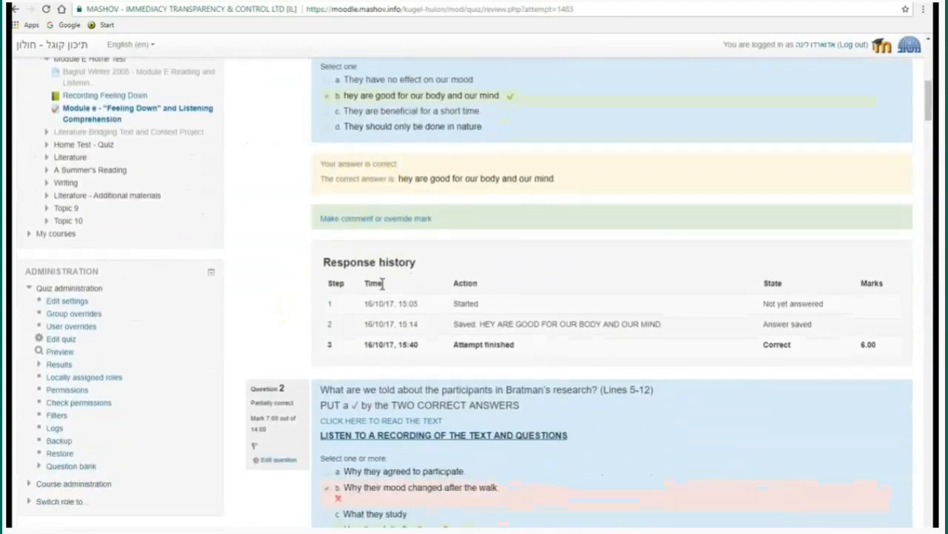
scroll(down, 3)
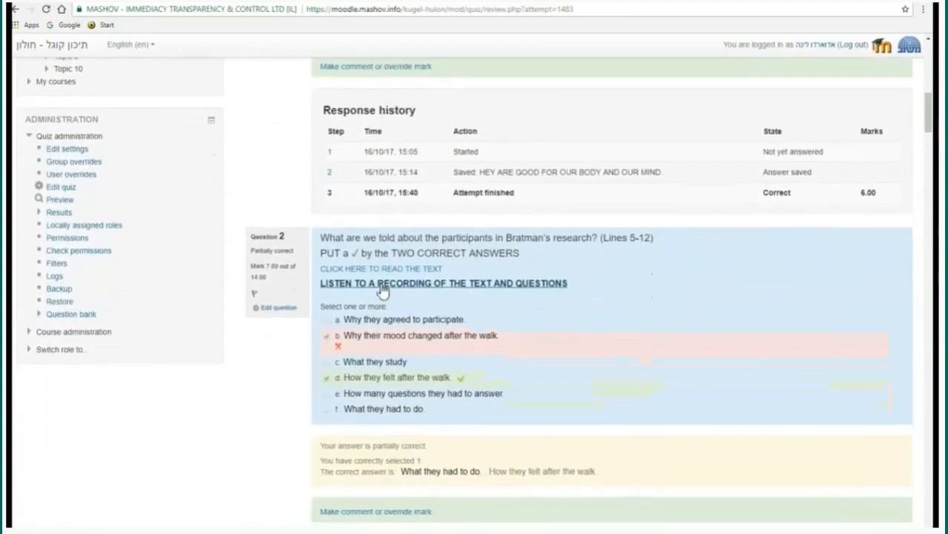
scroll(down, 3)
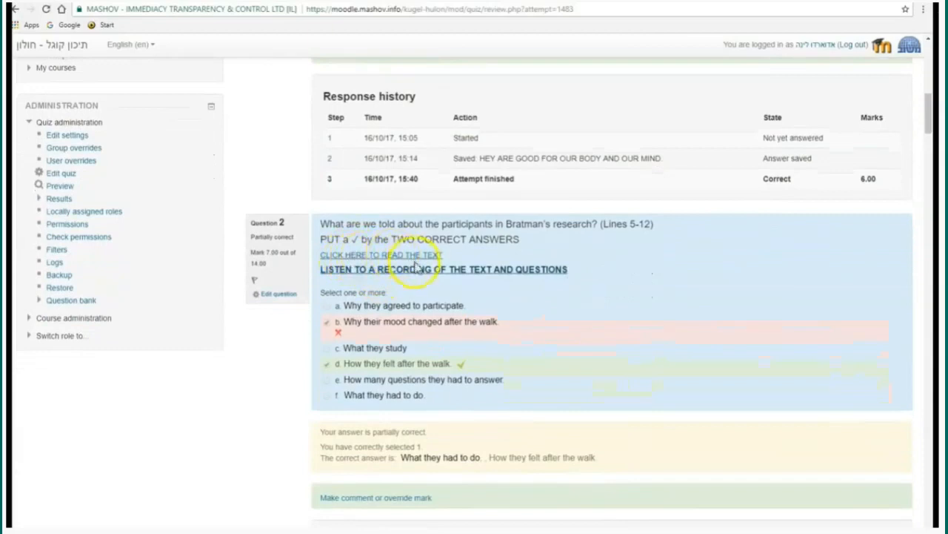
scroll(down, 3)
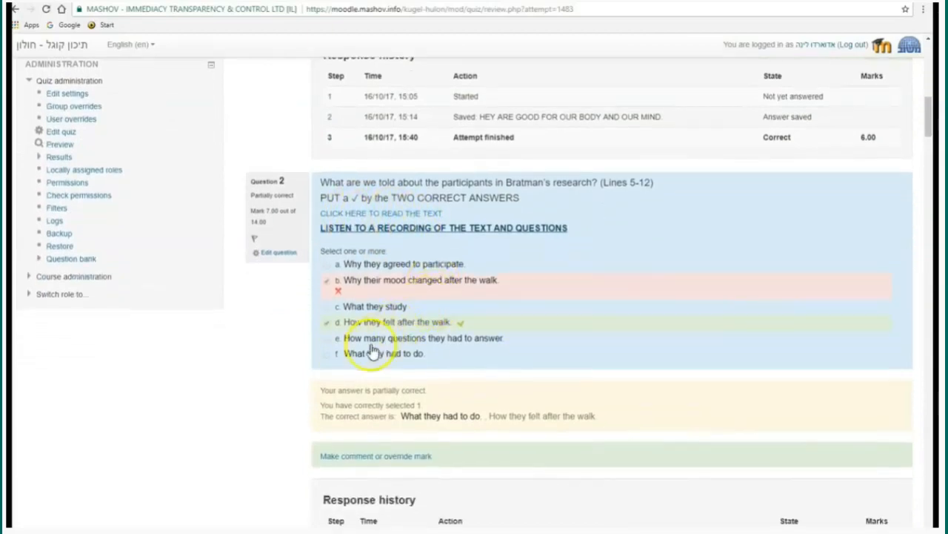
scroll(down, 3)
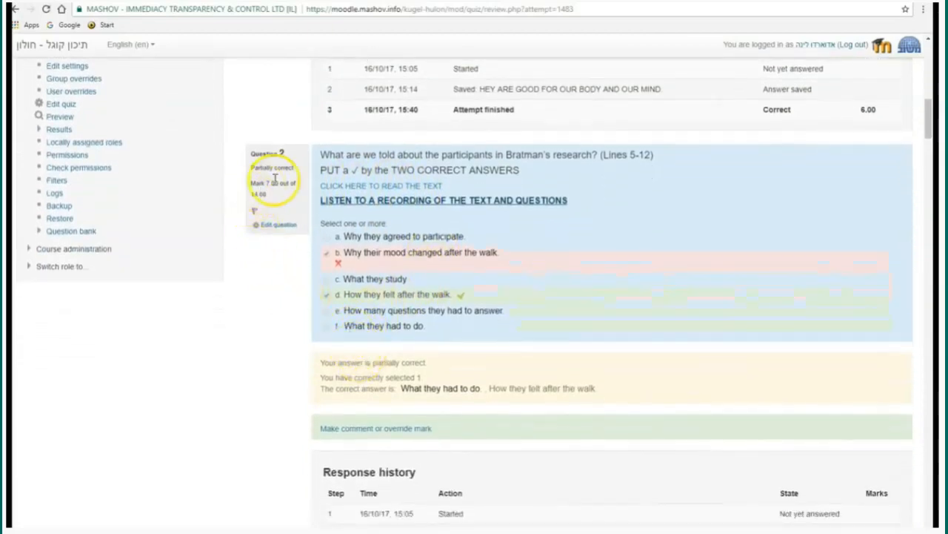
scroll(down, 3)
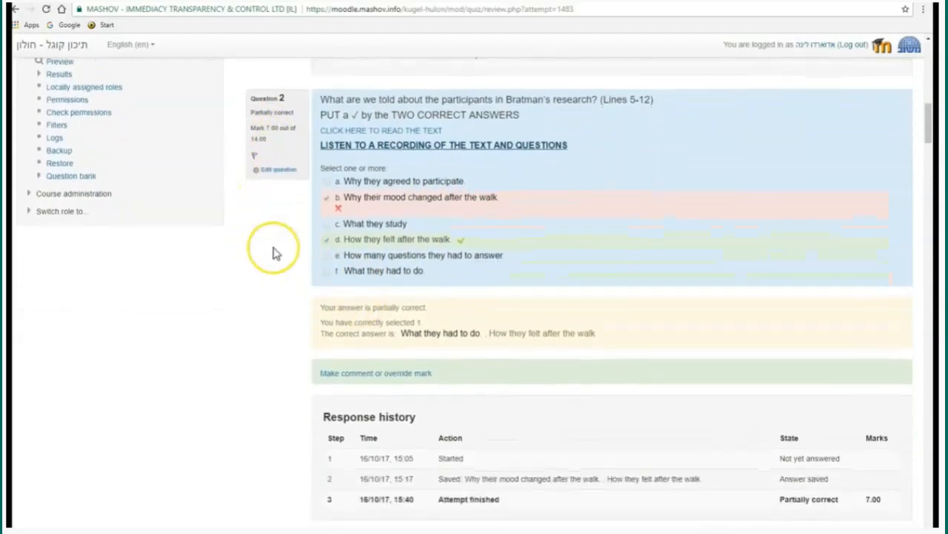
scroll(down, 3)
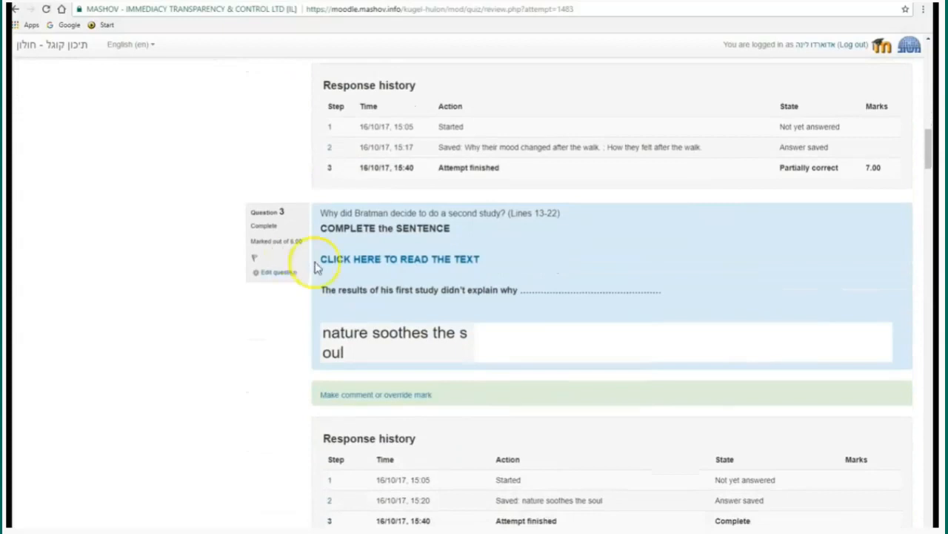
mouse_move(501, 237)
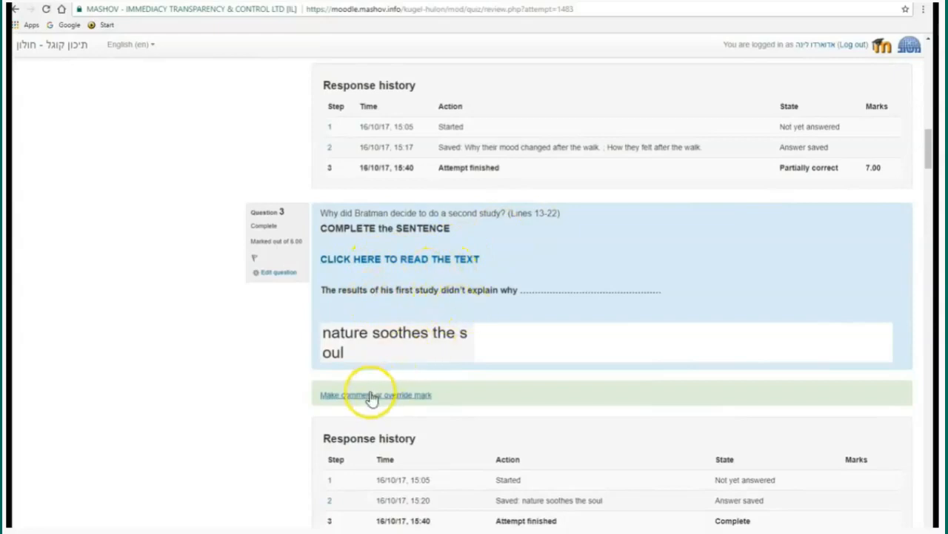
Step: Bring up the 'Make comment or override mark' form for question 3
click(371, 394)
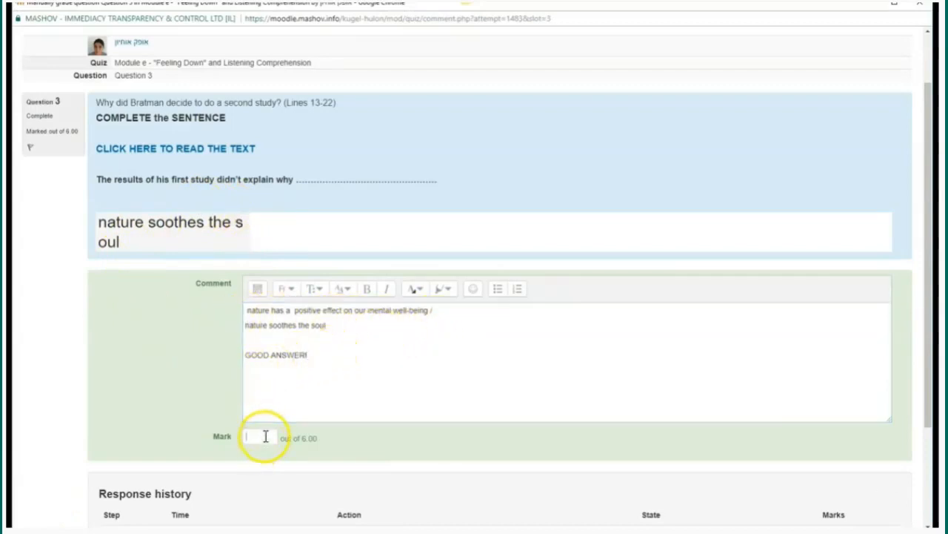
Step: Mark question 3 as 6.00 out of 6.00 with the 'GOOD ANSWER!' comment and save it
text(6.00)
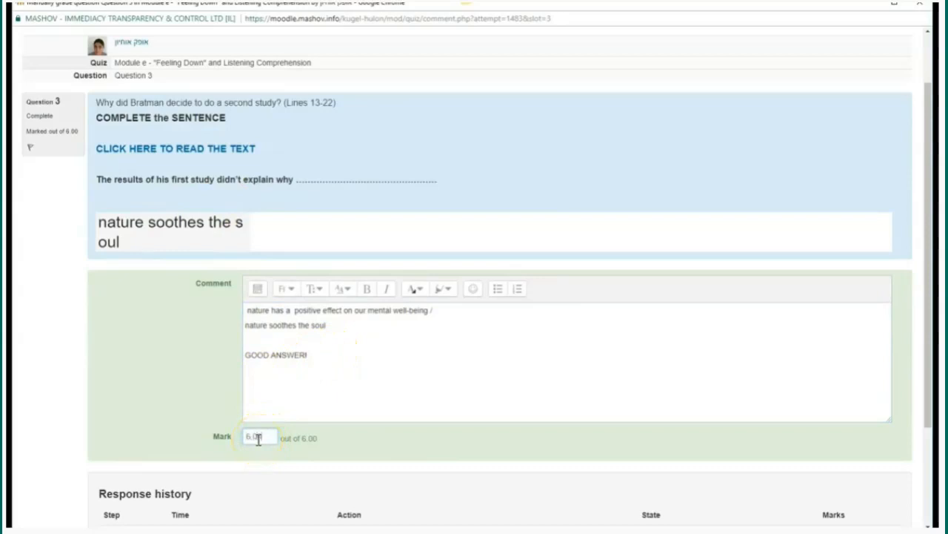
scroll(down, 3)
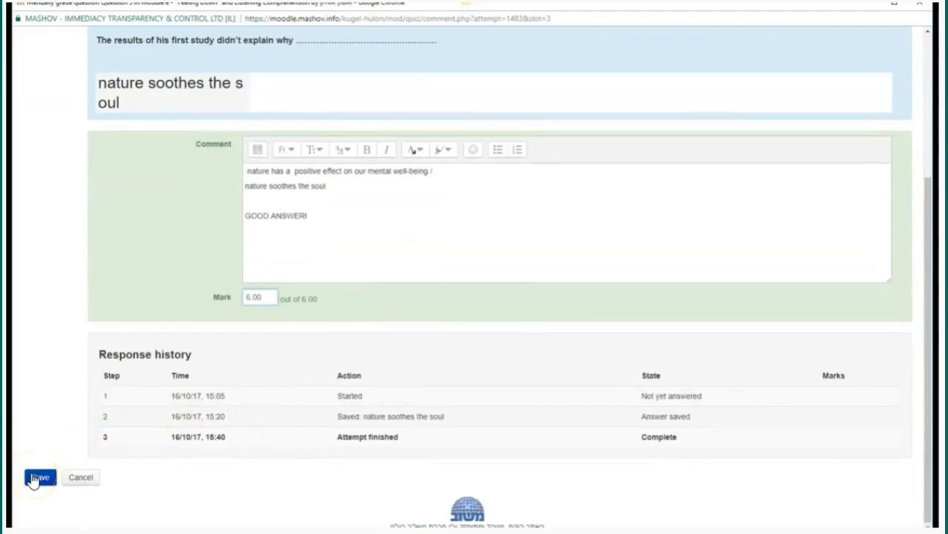
click(38, 477)
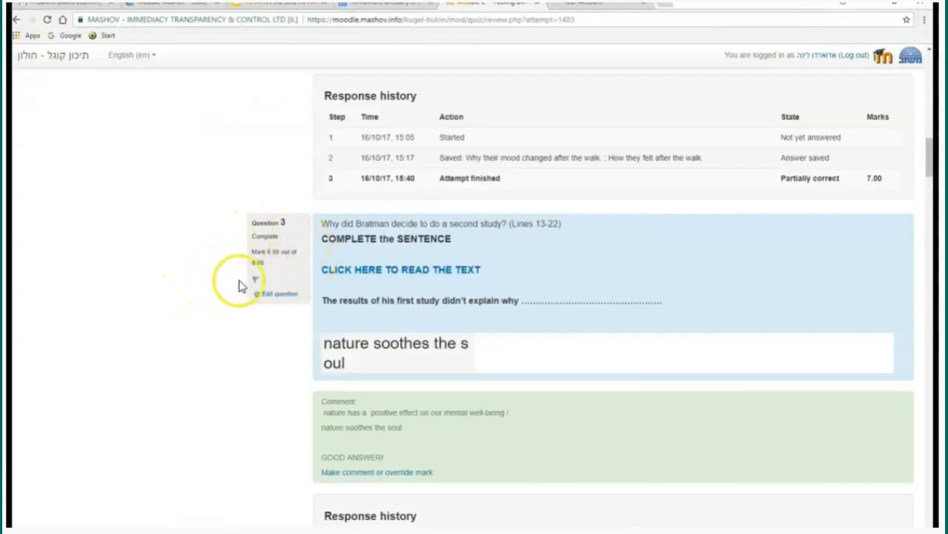
scroll(down, 3)
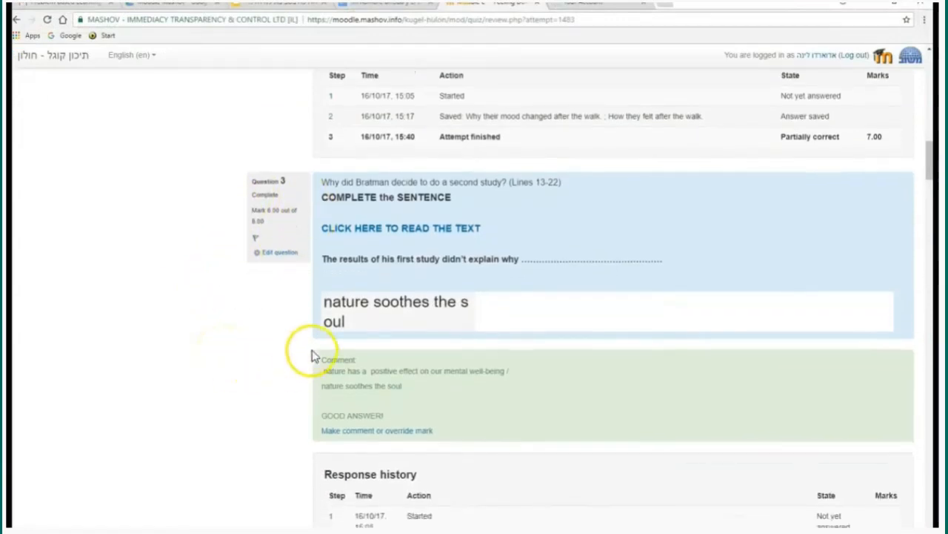
scroll(down, 3)
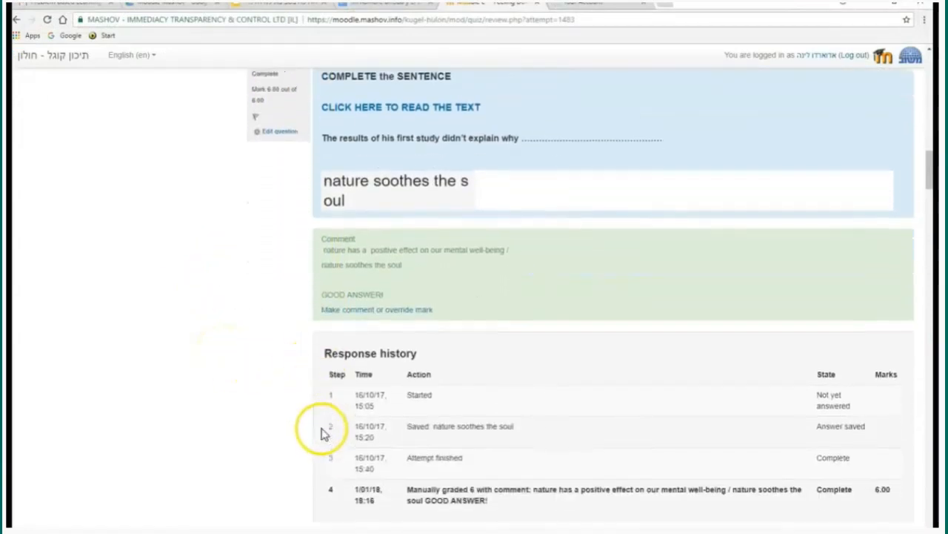
scroll(down, 3)
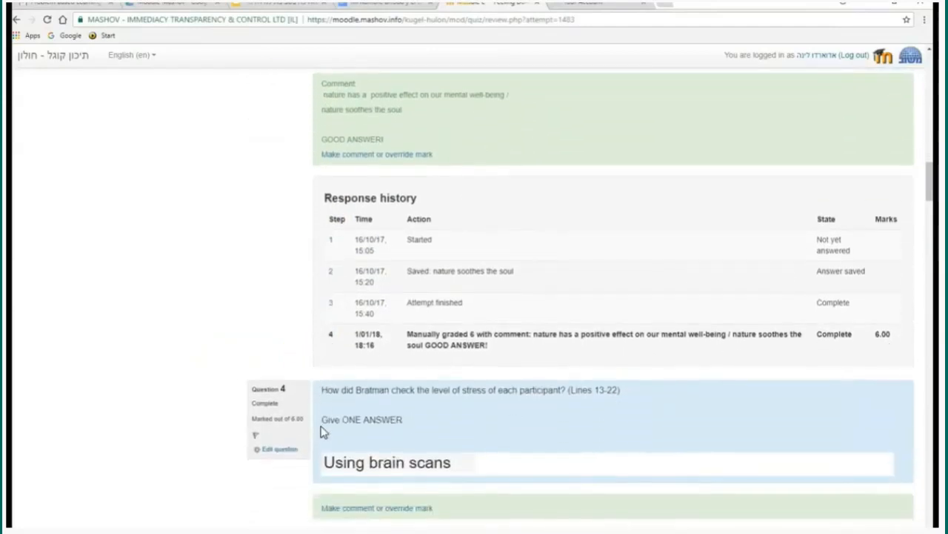
scroll(down, 3)
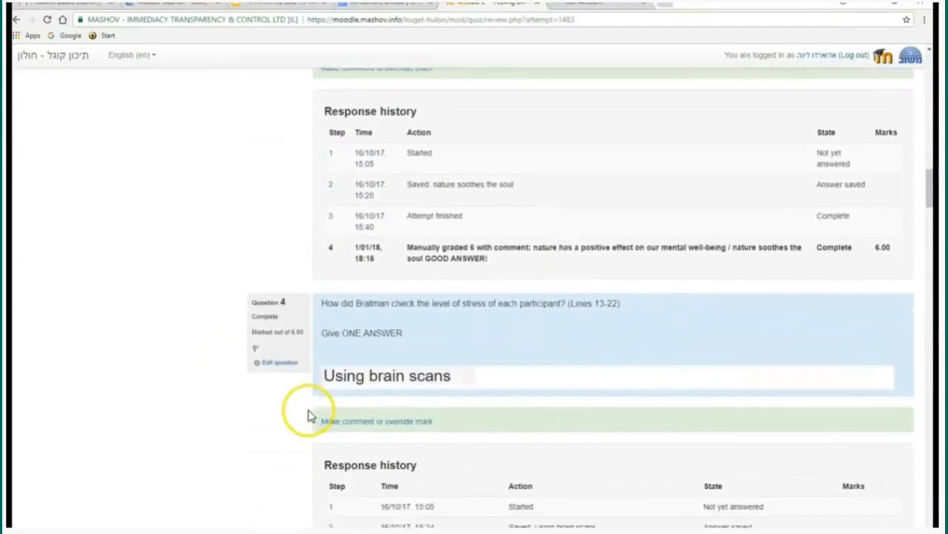
scroll(down, 3)
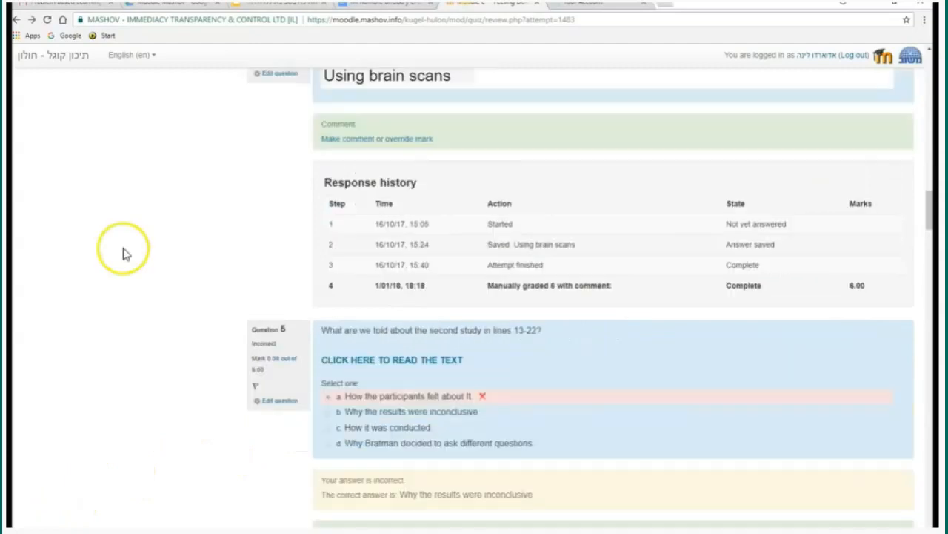
scroll(down, 3)
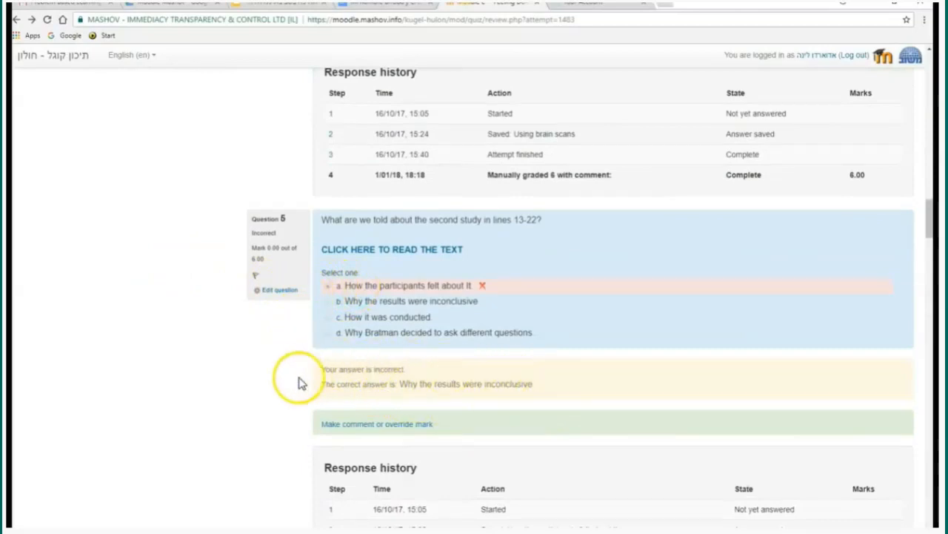
mouse_move(317, 379)
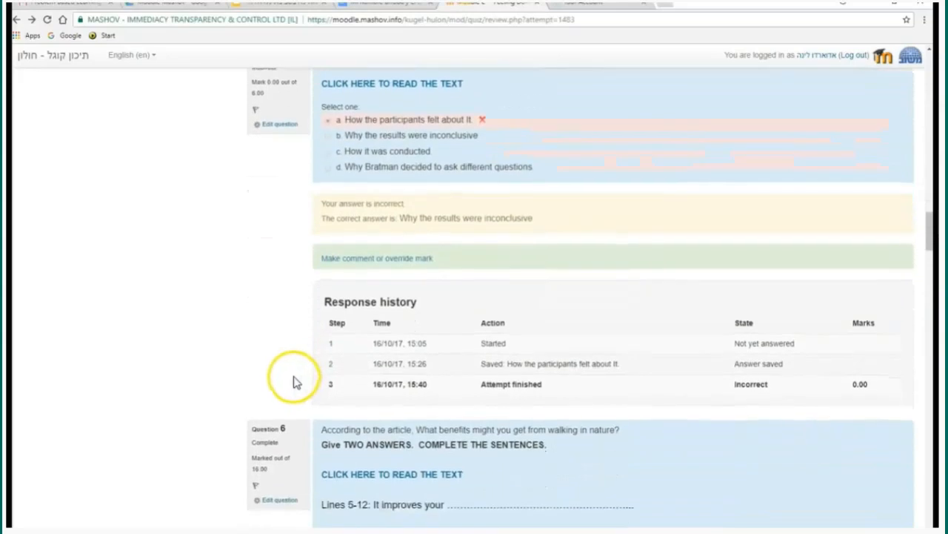
scroll(down, 3)
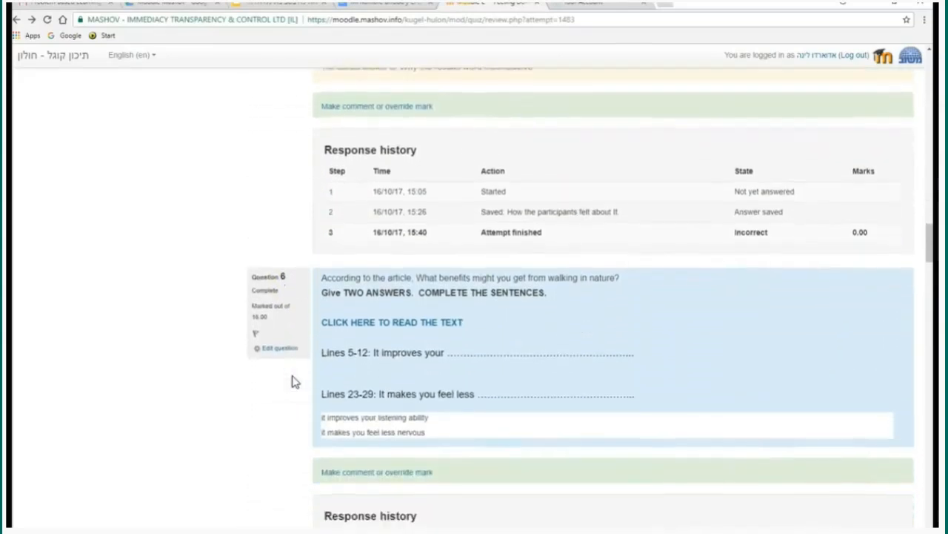
scroll(down, 3)
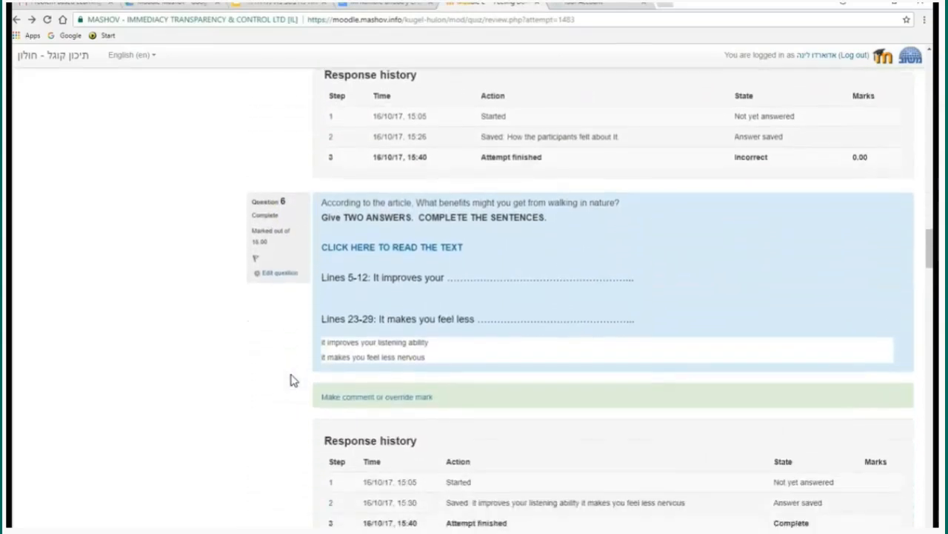
scroll(down, 3)
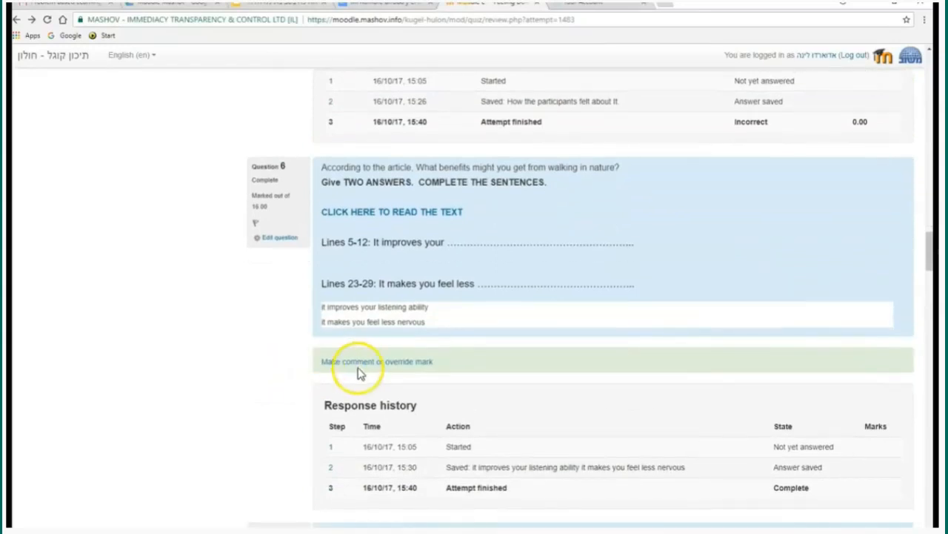
Step: Give question 6 the wrong-first-answer comment and a mark of 8.00 out of 16.00
click(376, 361)
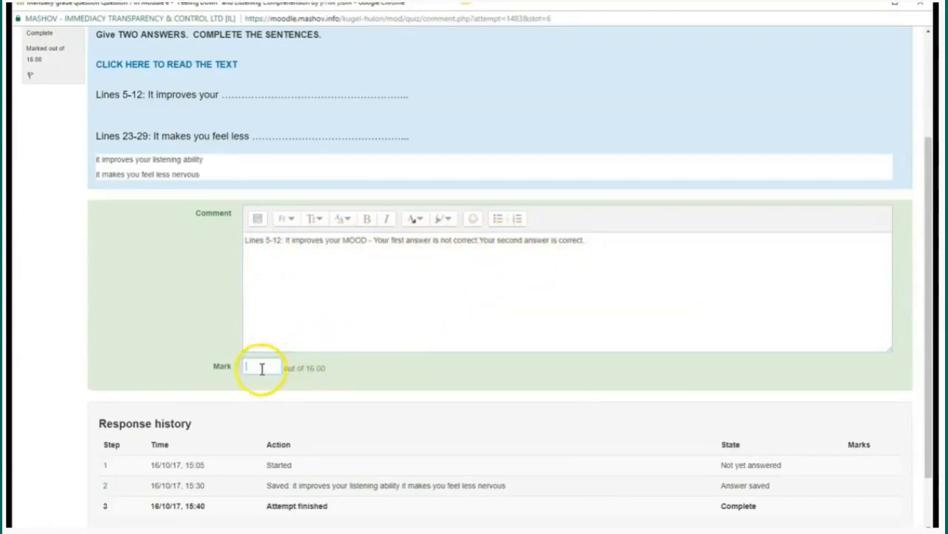
text(8.00)
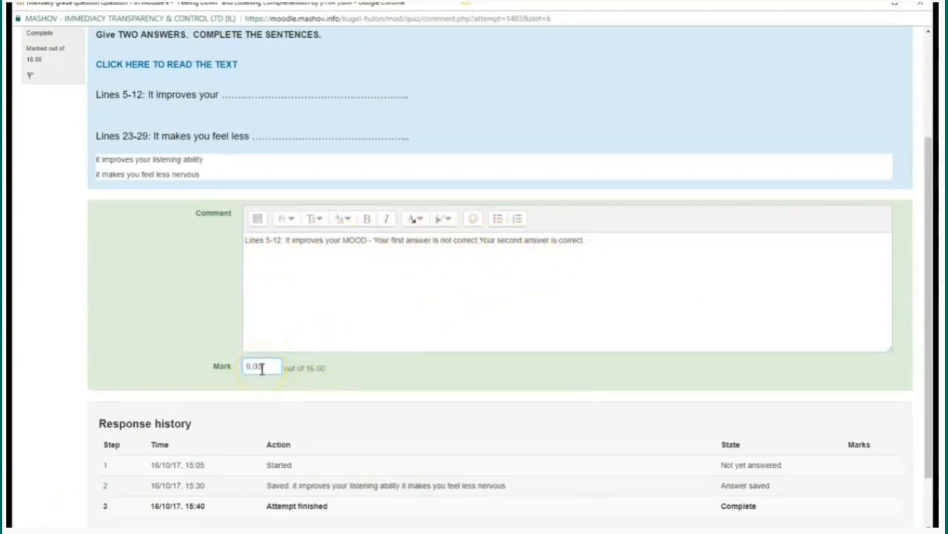
scroll(down, 3)
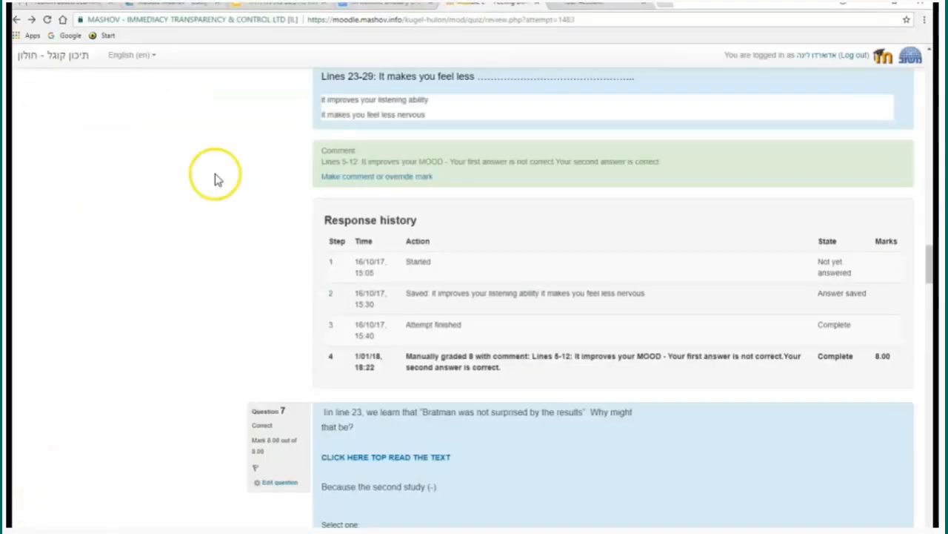
Step: Scroll through auto-graded questions 7 to 14 down to the Finish review link
scroll(down, 3)
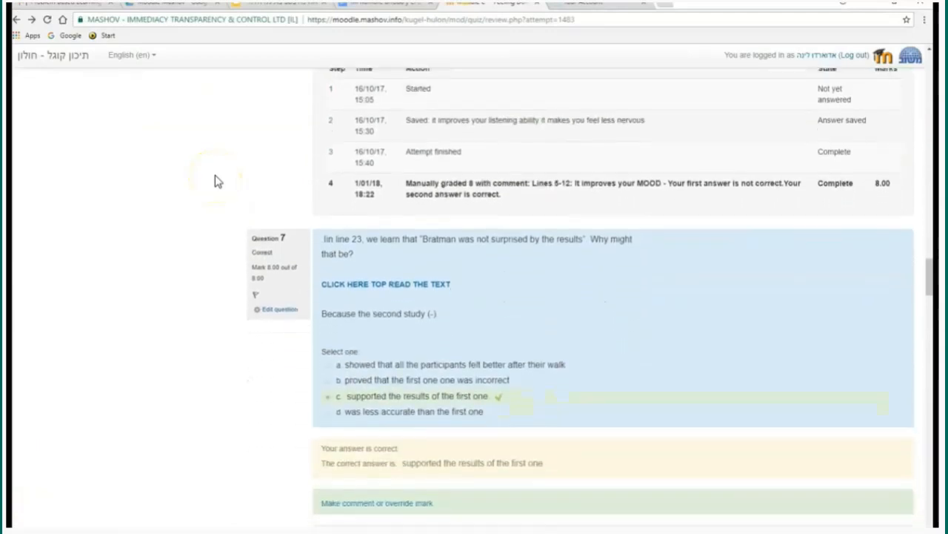
scroll(down, 3)
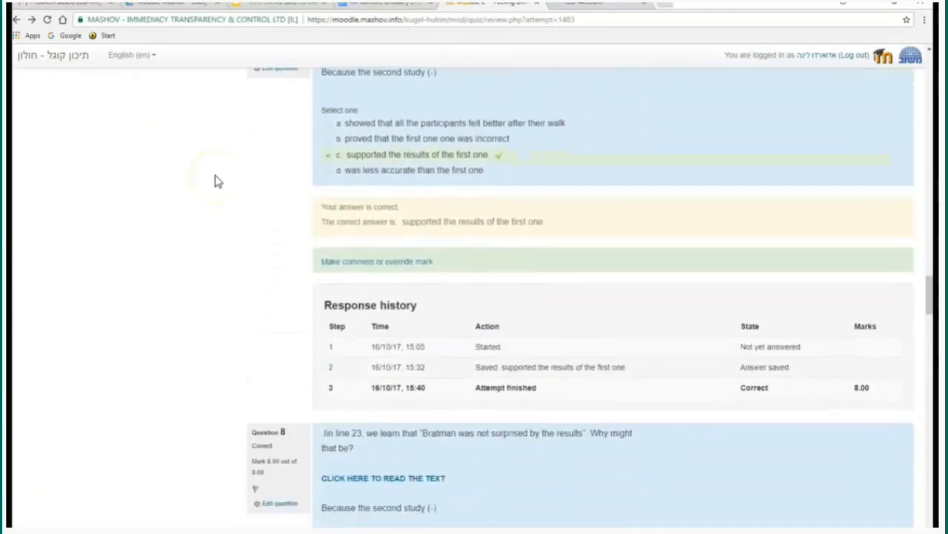
scroll(down, 3)
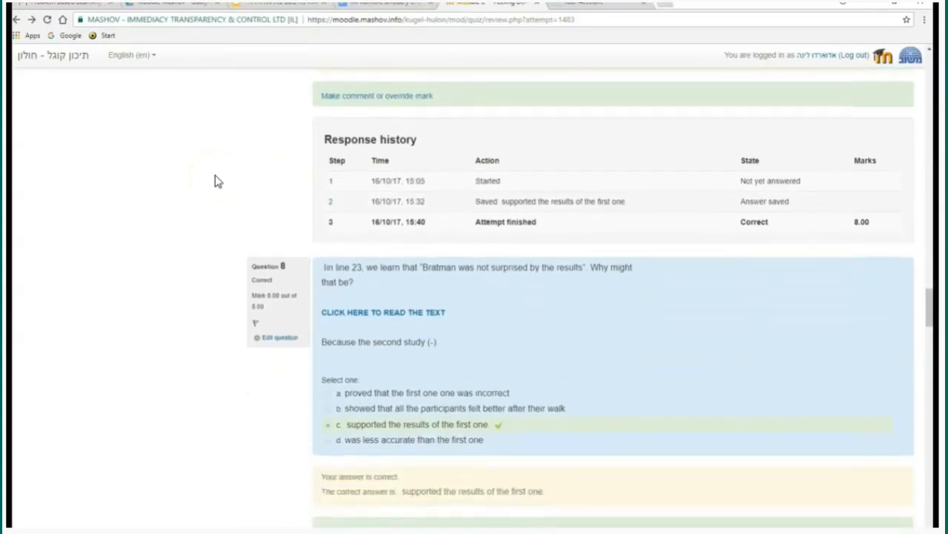
scroll(down, 3)
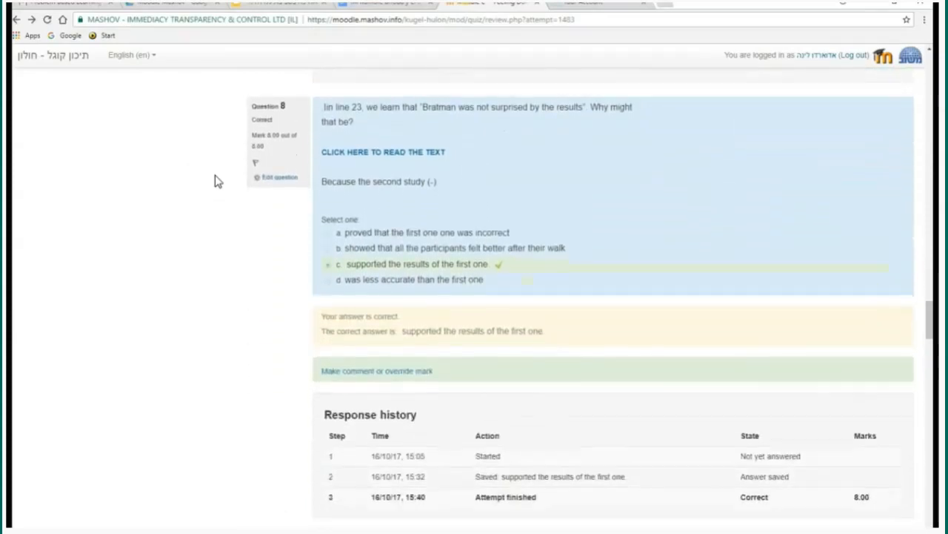
scroll(down, 3)
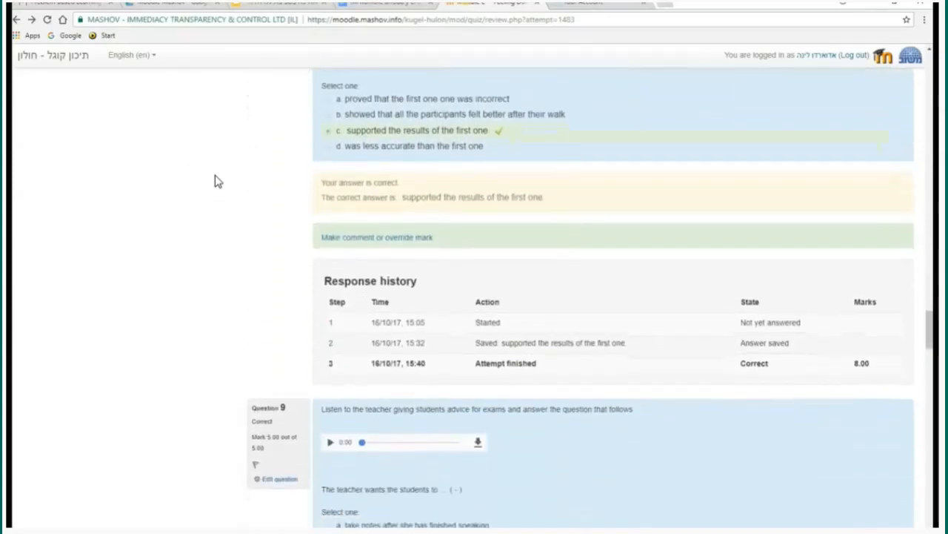
scroll(down, 3)
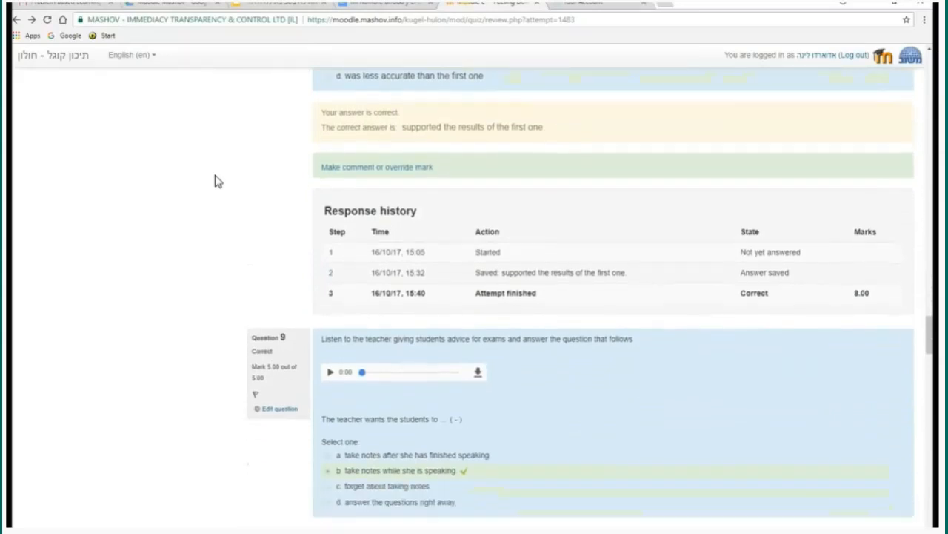
scroll(down, 3)
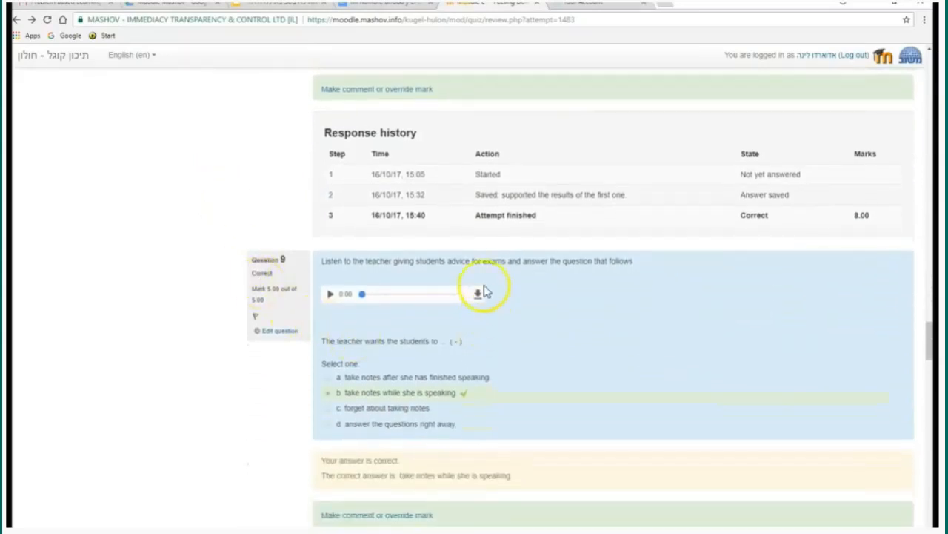
scroll(down, 3)
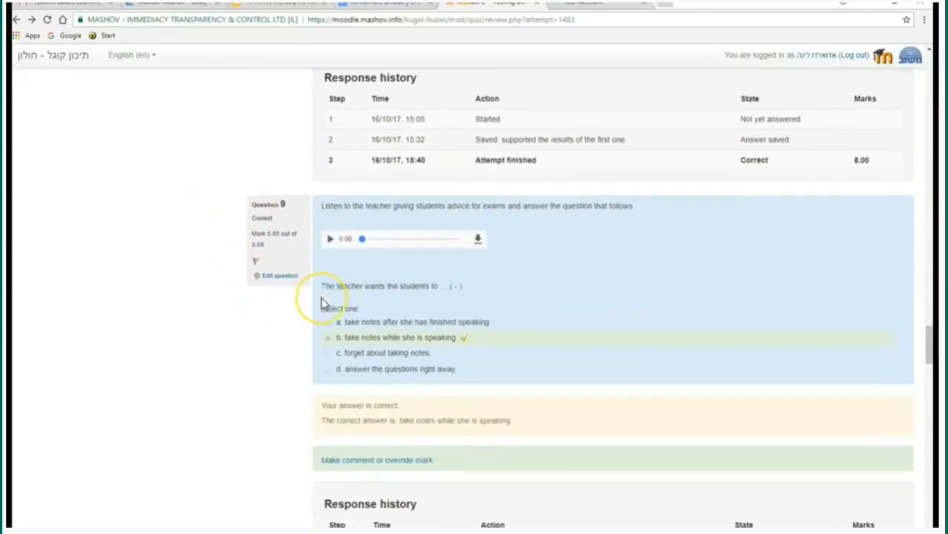
scroll(down, 3)
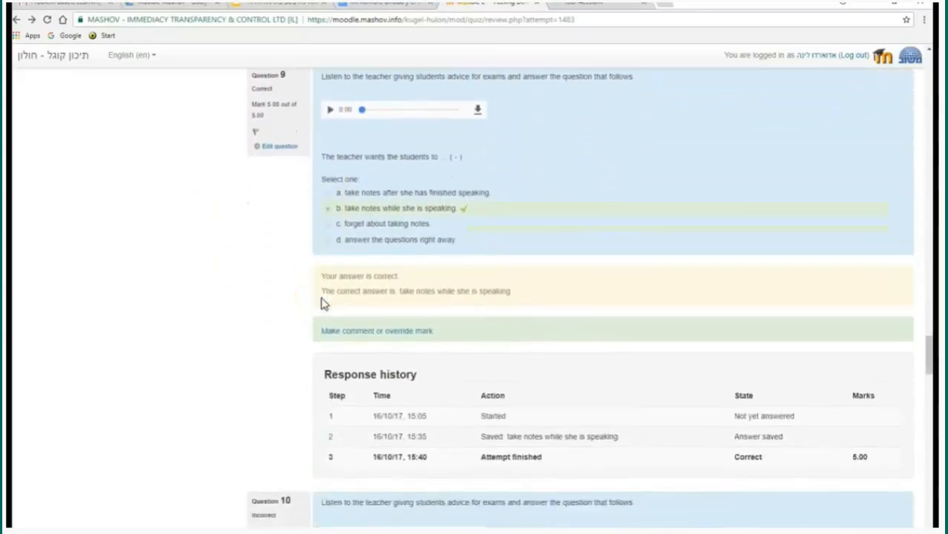
scroll(down, 3)
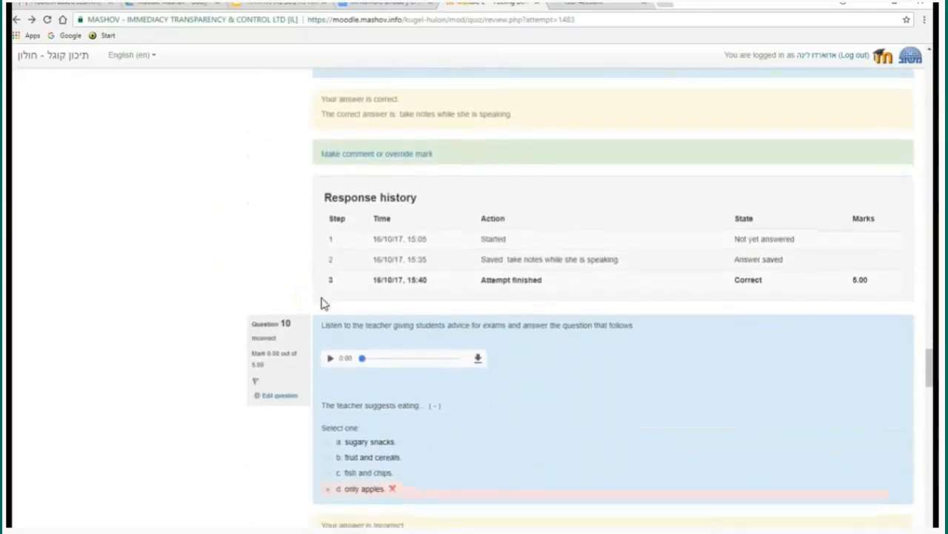
scroll(down, 3)
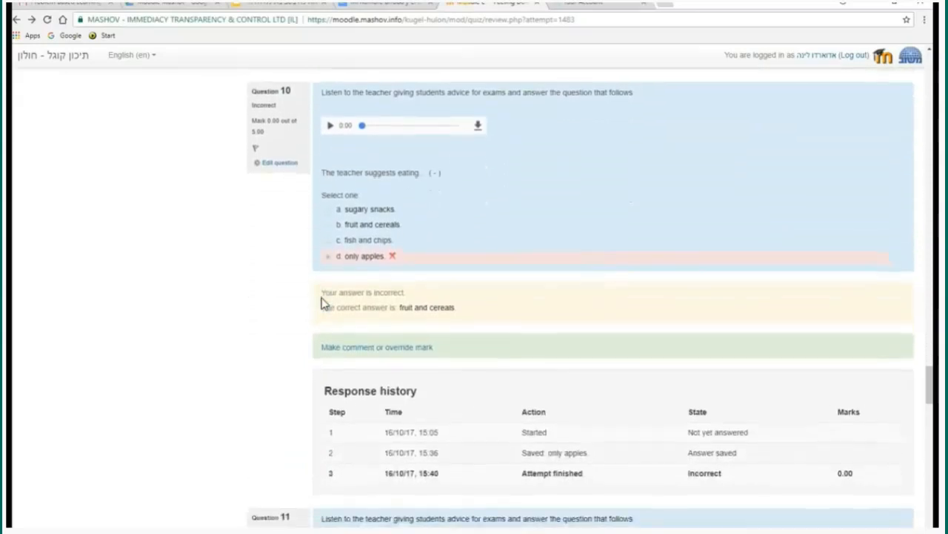
scroll(down, 3)
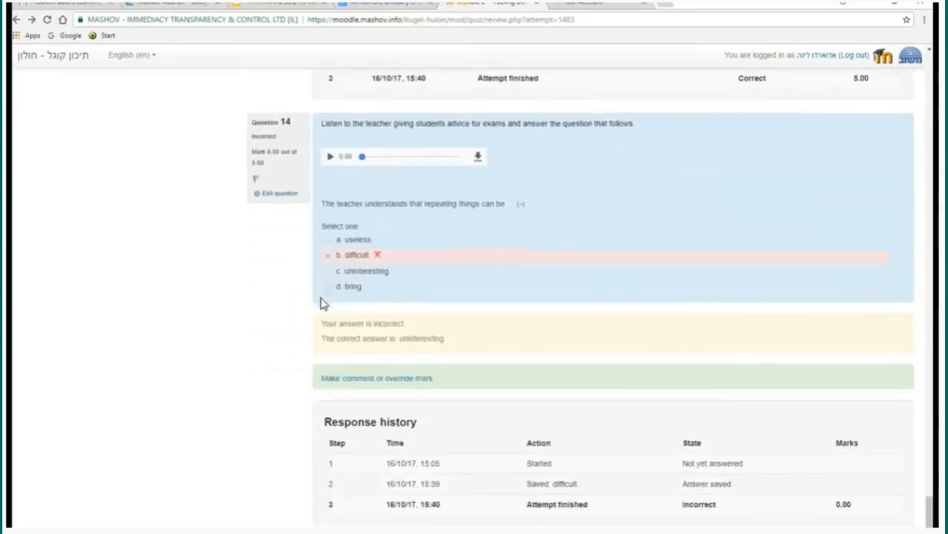
scroll(down, 3)
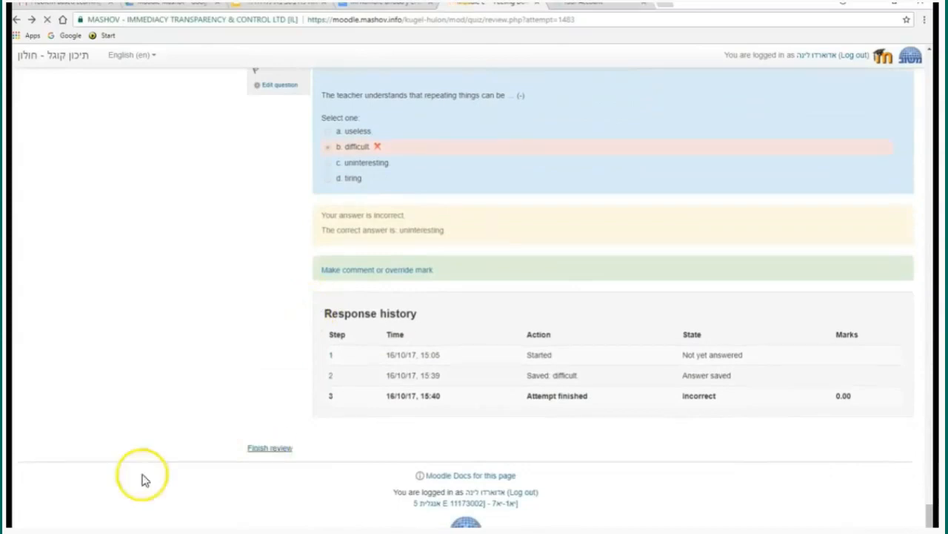
Step: Finish the review, returning to the results overview where the attempt now shows a grade
click(270, 447)
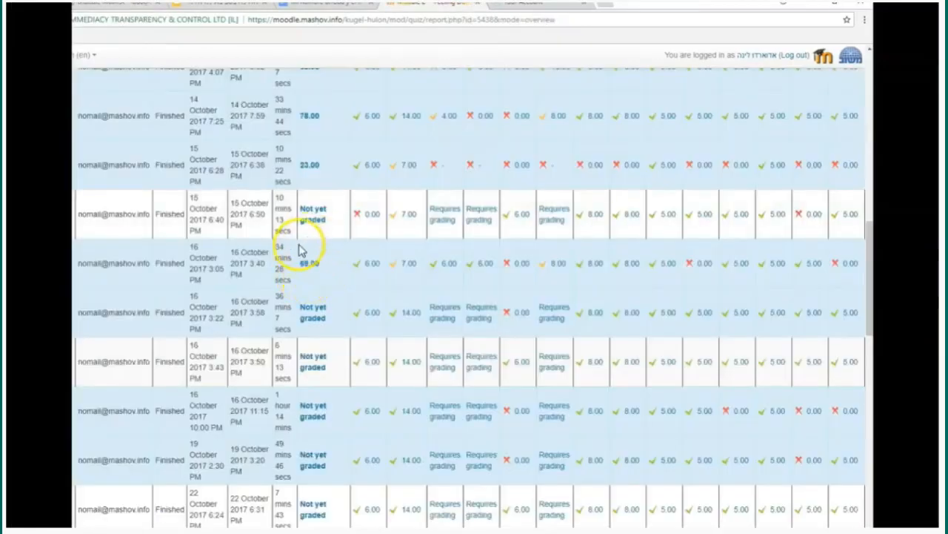
mouse_move(329, 266)
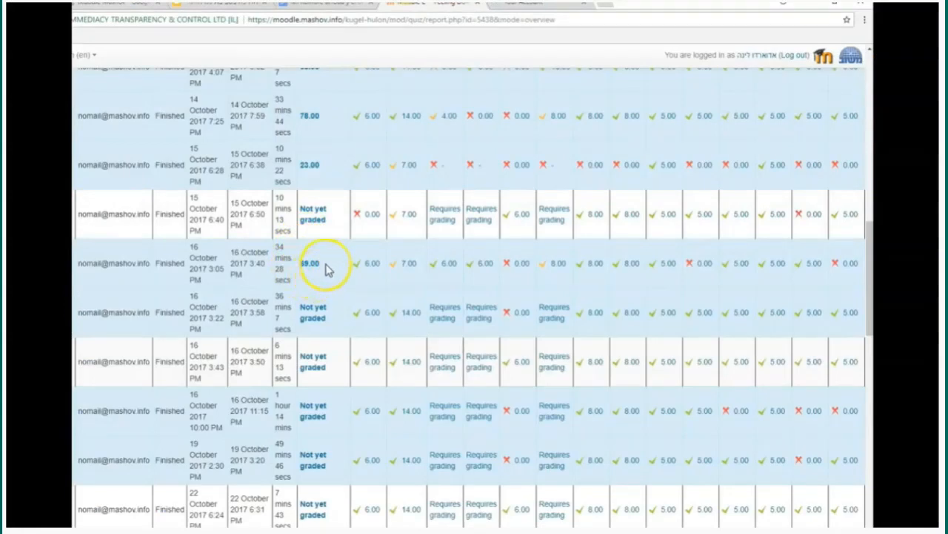
mouse_move(655, 275)
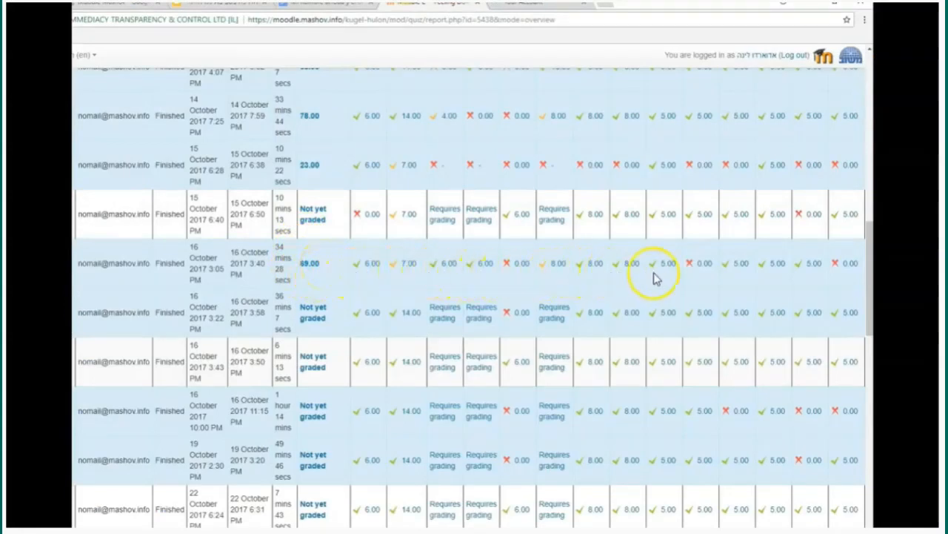